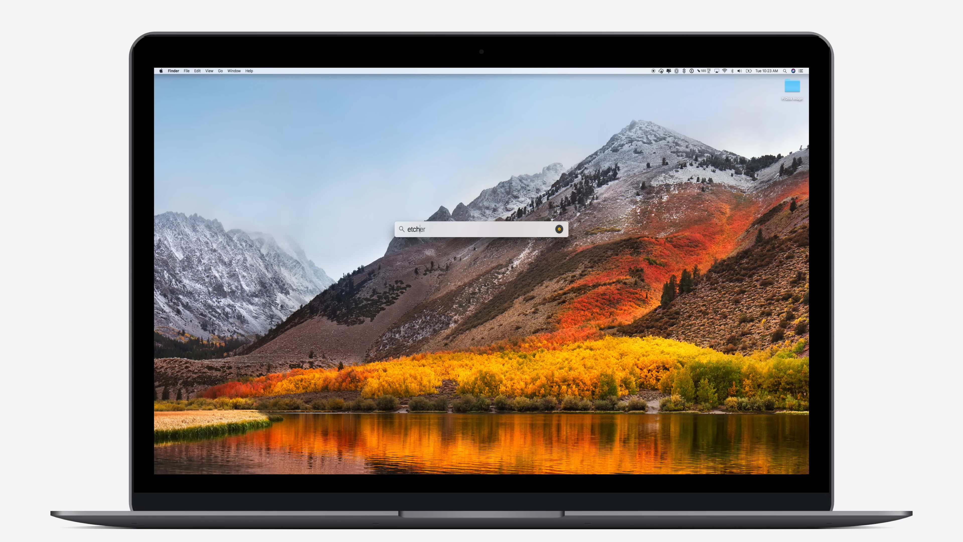
Launch Etcher and load the AppleInsider HomeKit Camera .dmg as the image to flash
key(Return)
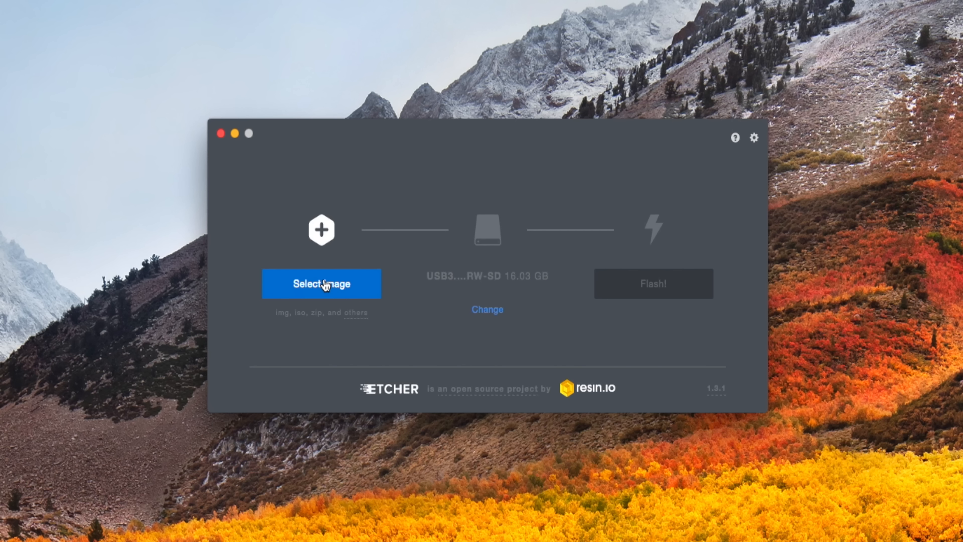
click(321, 284)
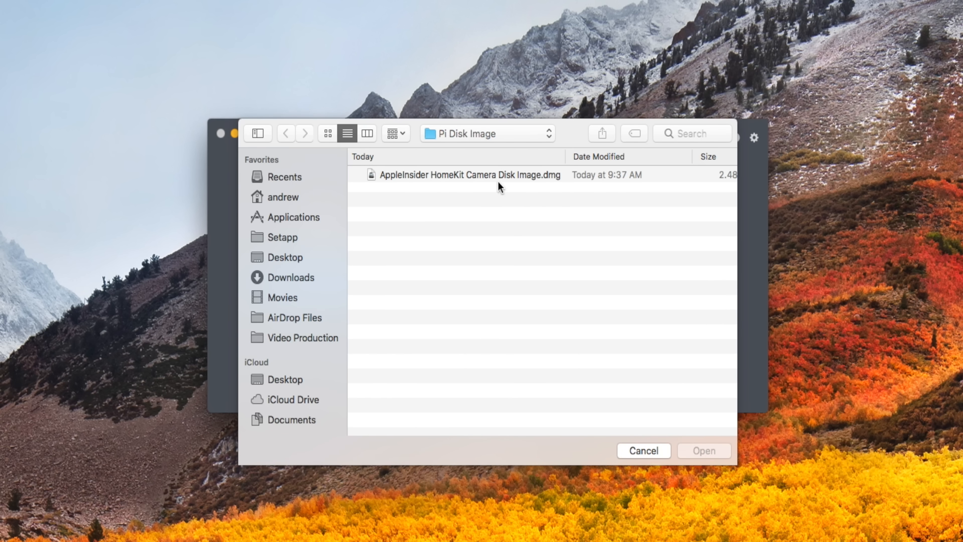
click(468, 174)
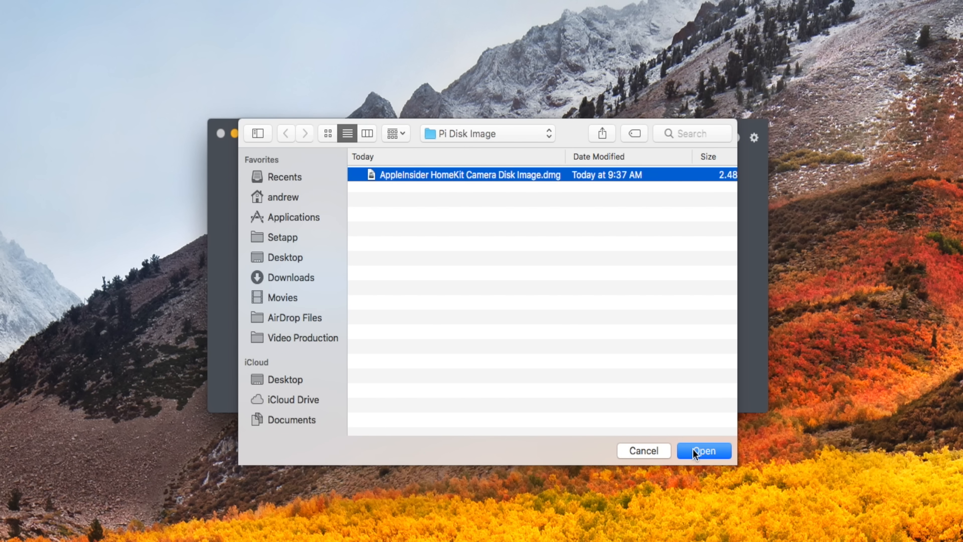
click(703, 450)
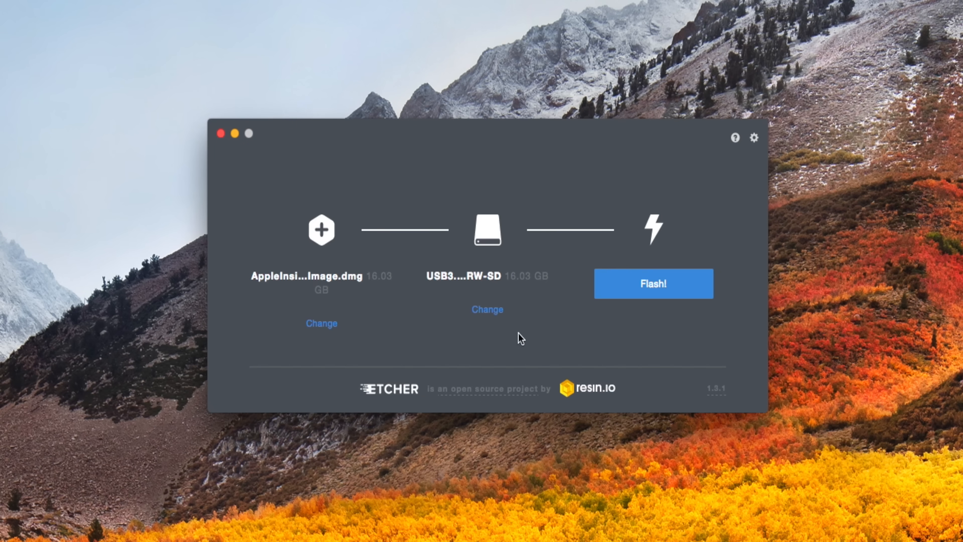
Confirm the 16.03 GB USB3.0 CRW-SD card as the target drive
click(487, 309)
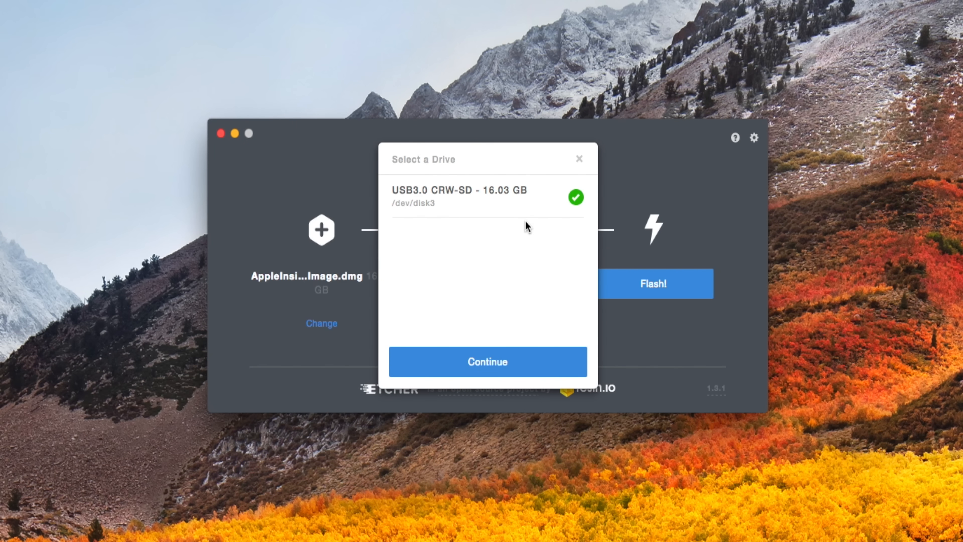
click(487, 361)
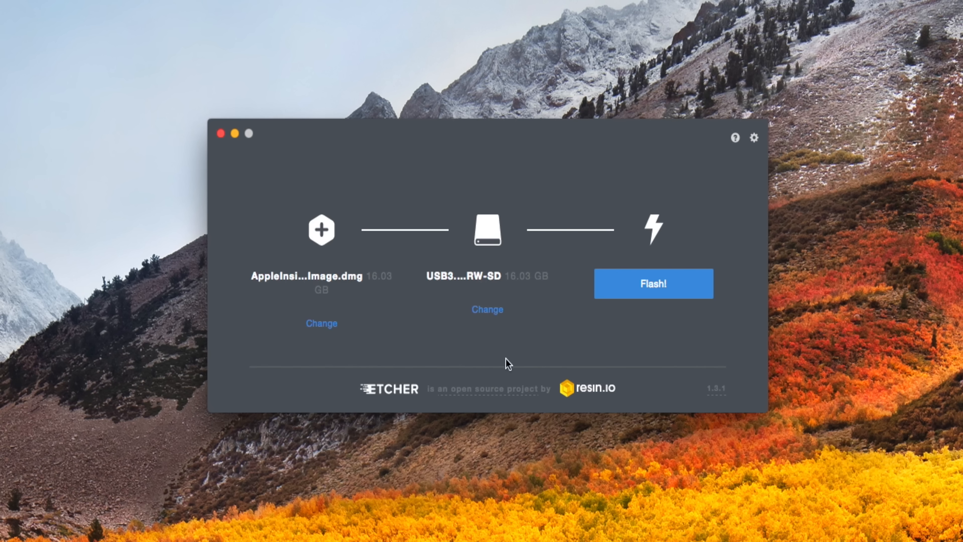
mouse_move(616, 292)
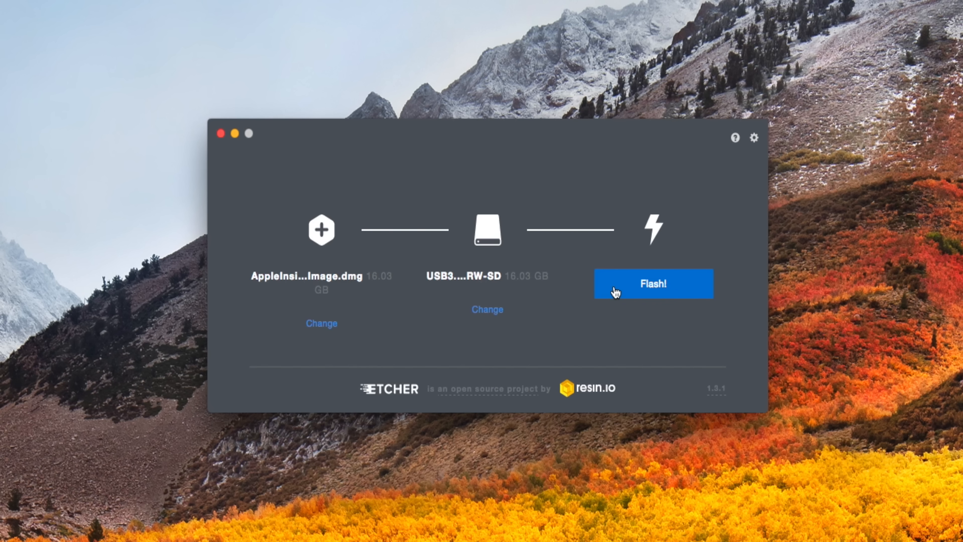
Flash the image to the SD card, authorizing with the password, and quit Etcher once complete
click(653, 283)
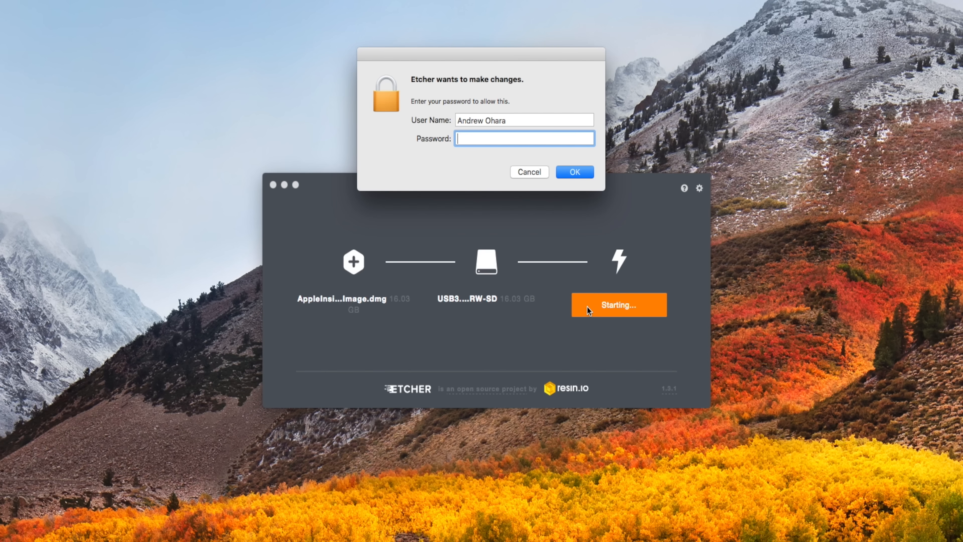
text(•)
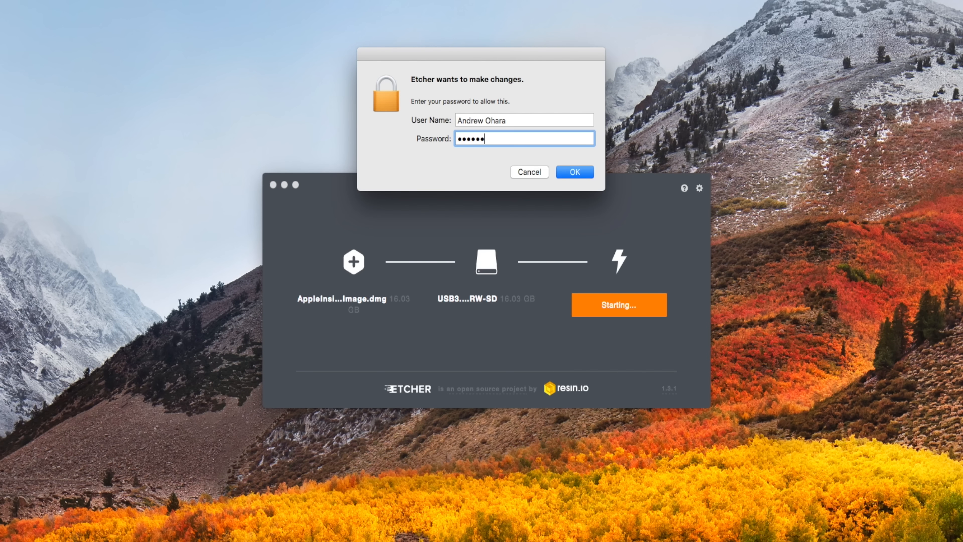
click(574, 172)
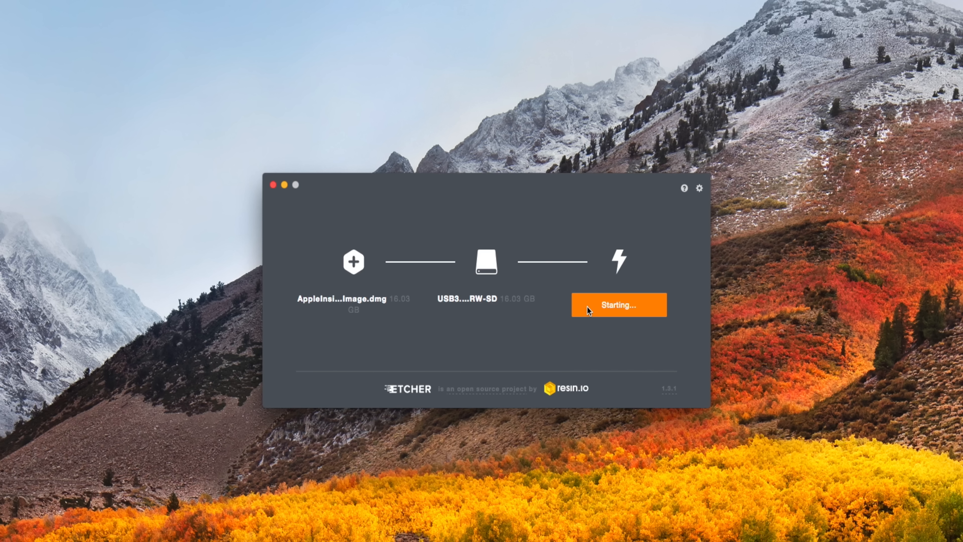
mouse_move(642, 336)
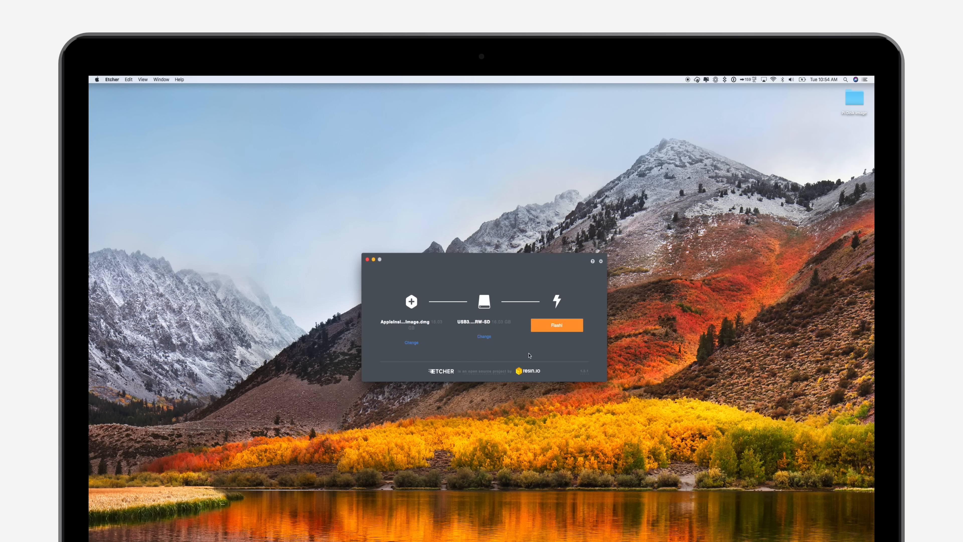
click(555, 325)
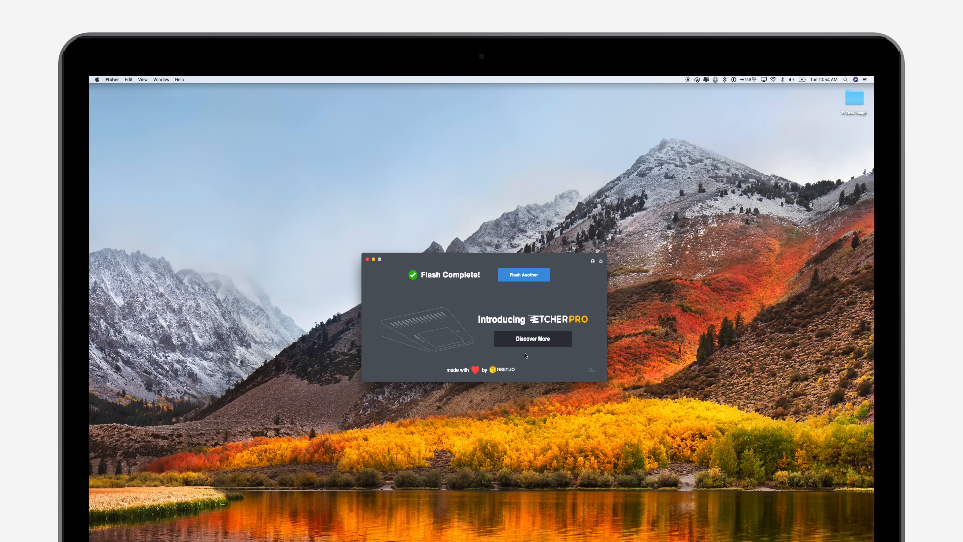
mouse_move(376, 246)
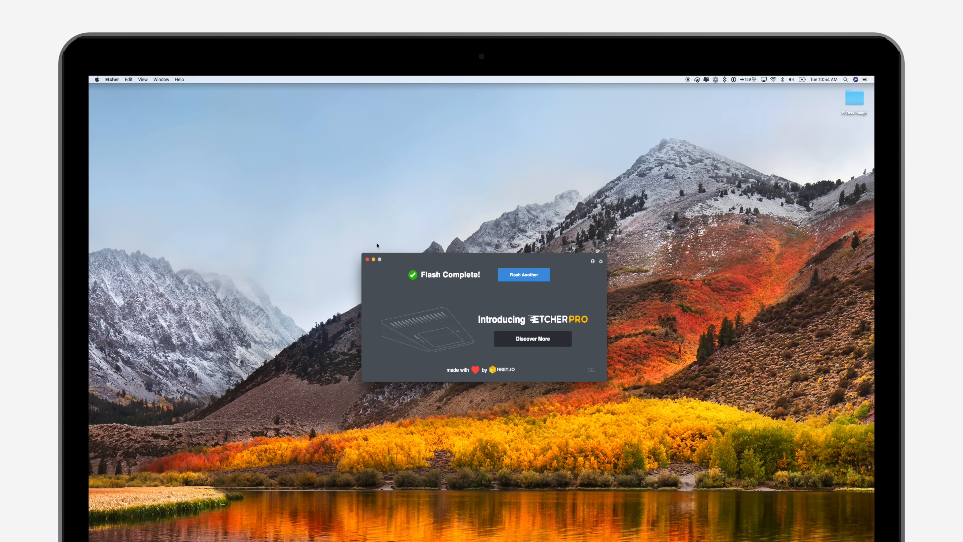
click(369, 259)
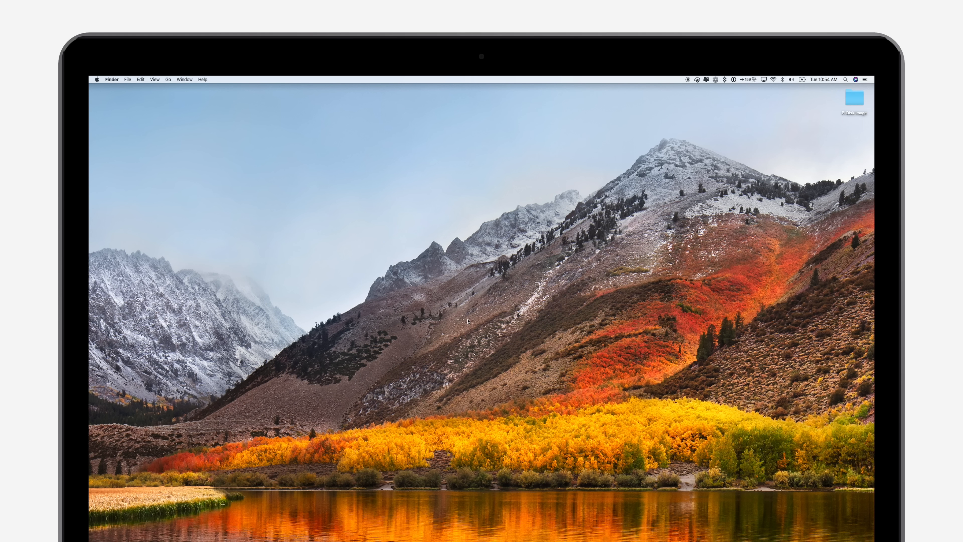
Launch Terminal from Spotlight and enlarge its window for a fresh bash prompt
key(cmd+space)
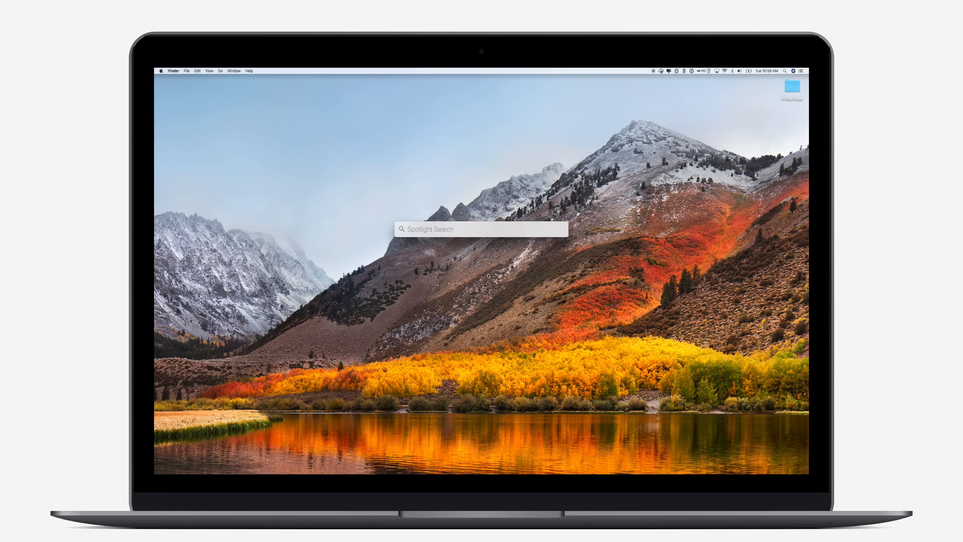
text(terminal)
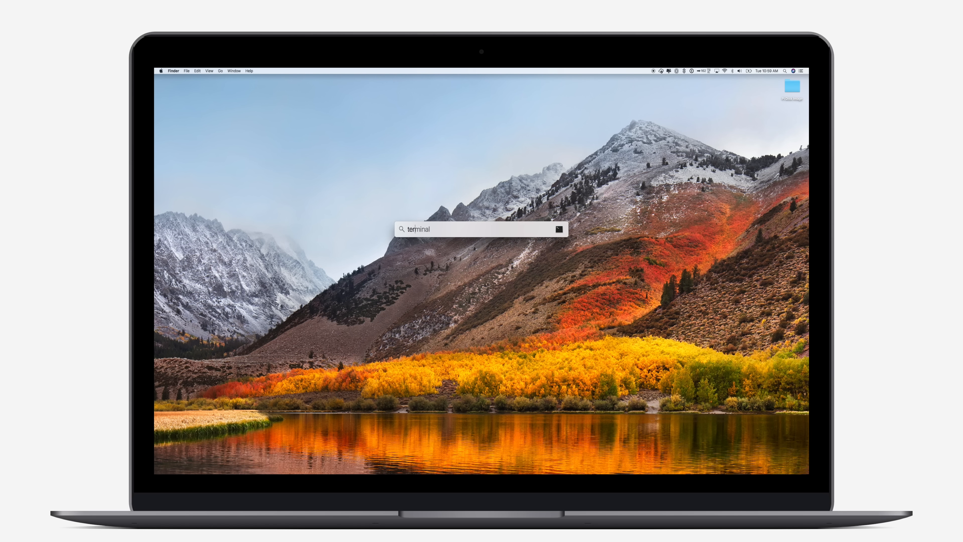
key(Return)
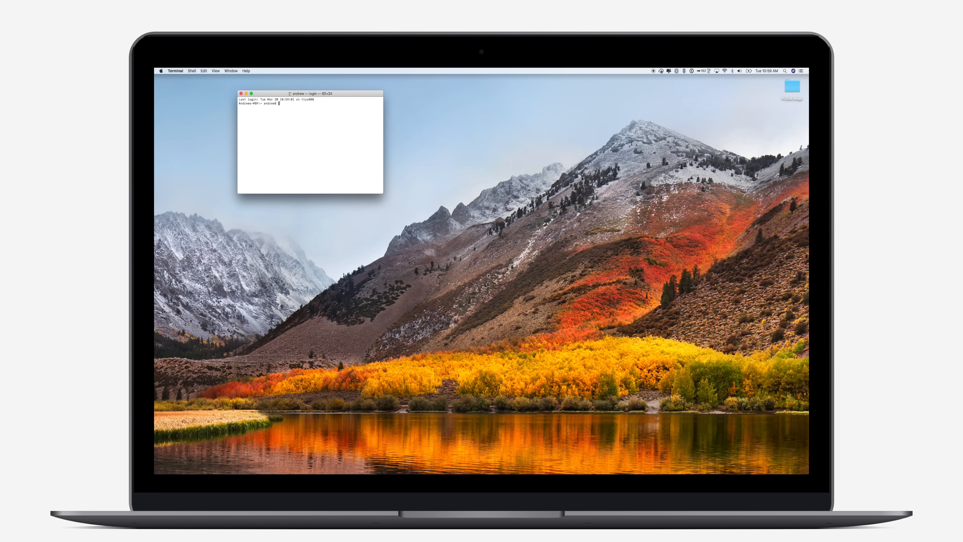
mouse_move(353, 100)
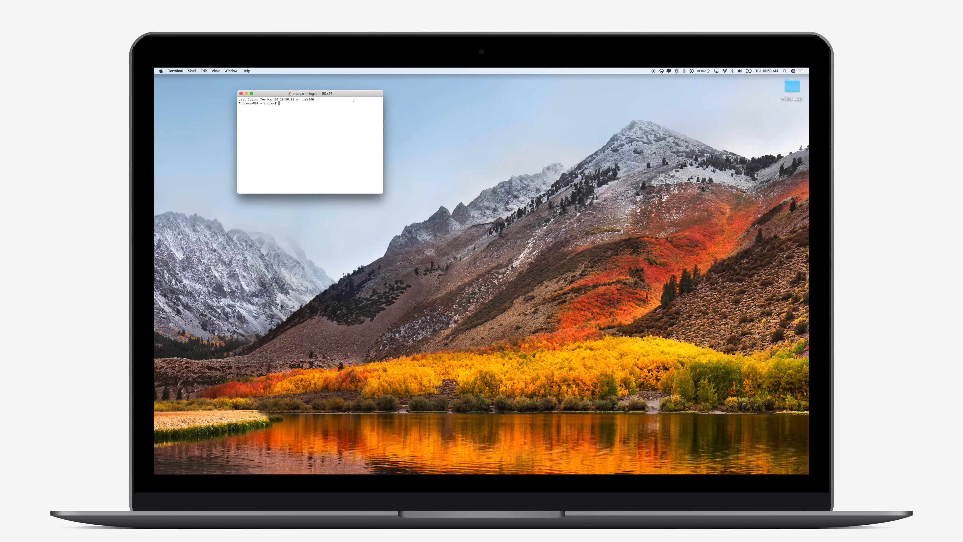
drag(310, 93, 434, 176)
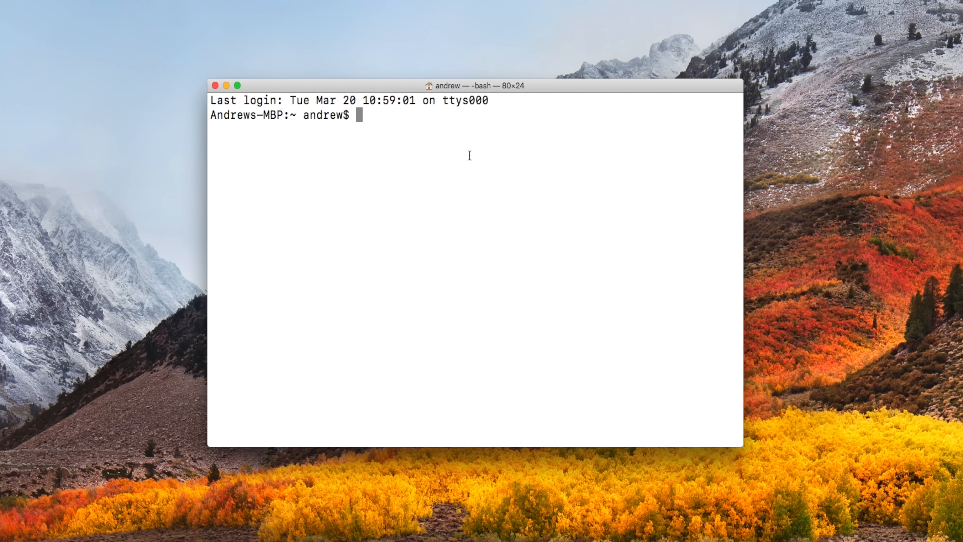
text(ssh pi@10.134.1.71)
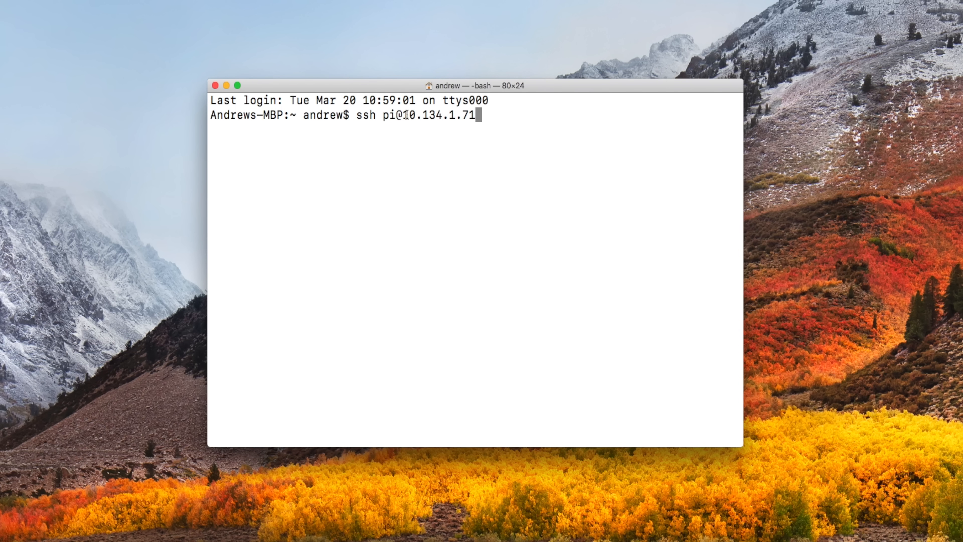
key(Return)
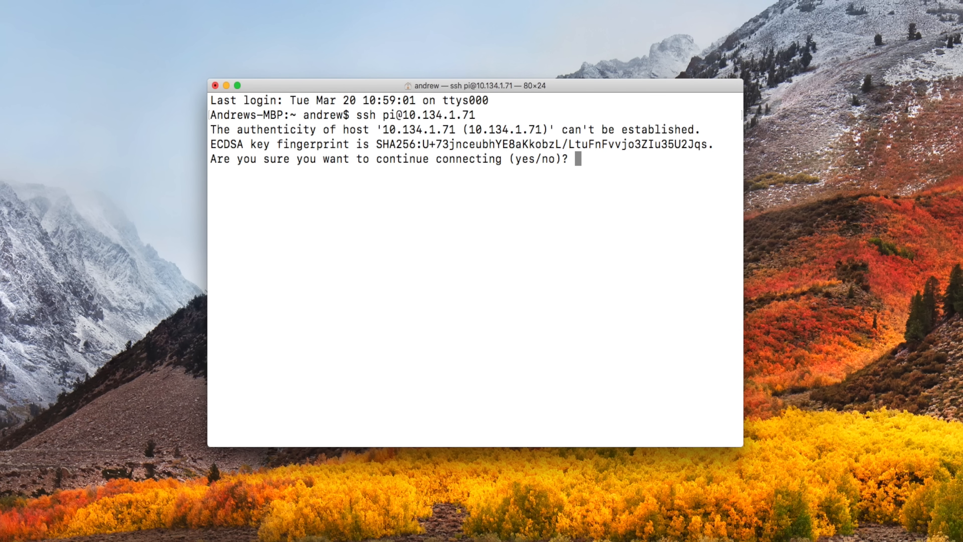
text(yes)
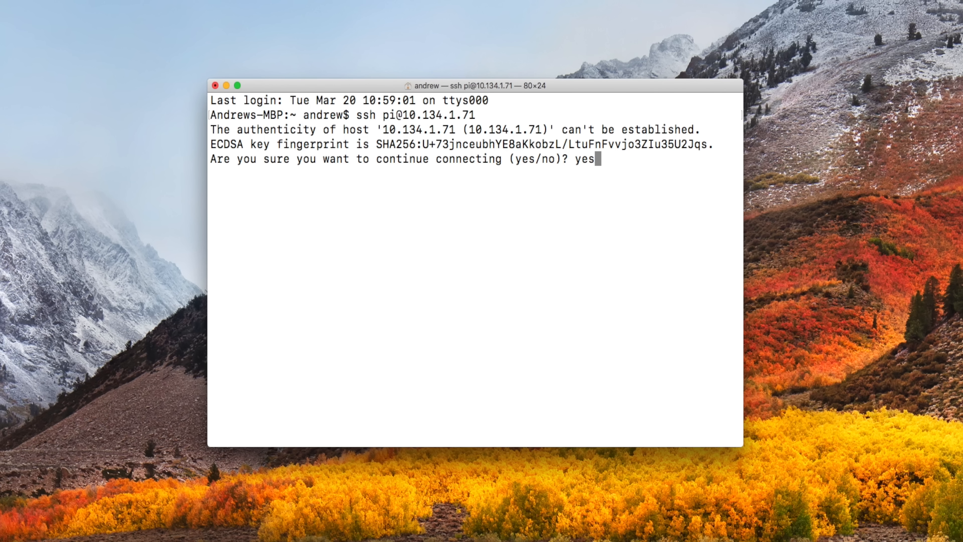
key(Return)
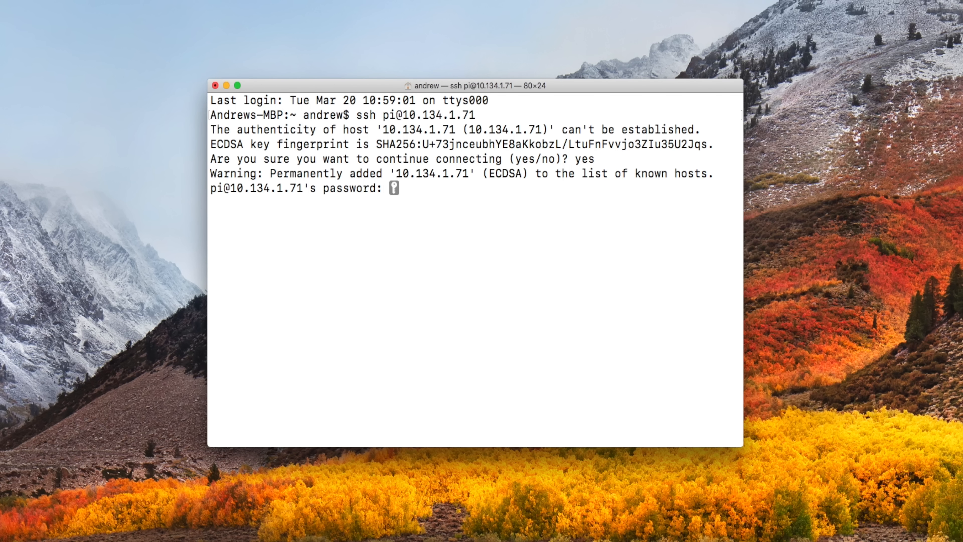
key(Return)
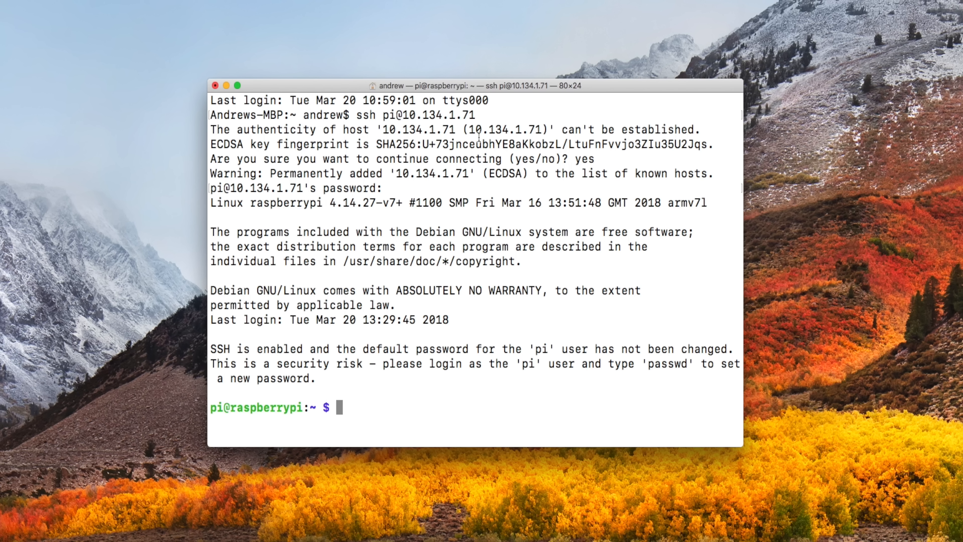
mouse_move(360, 398)
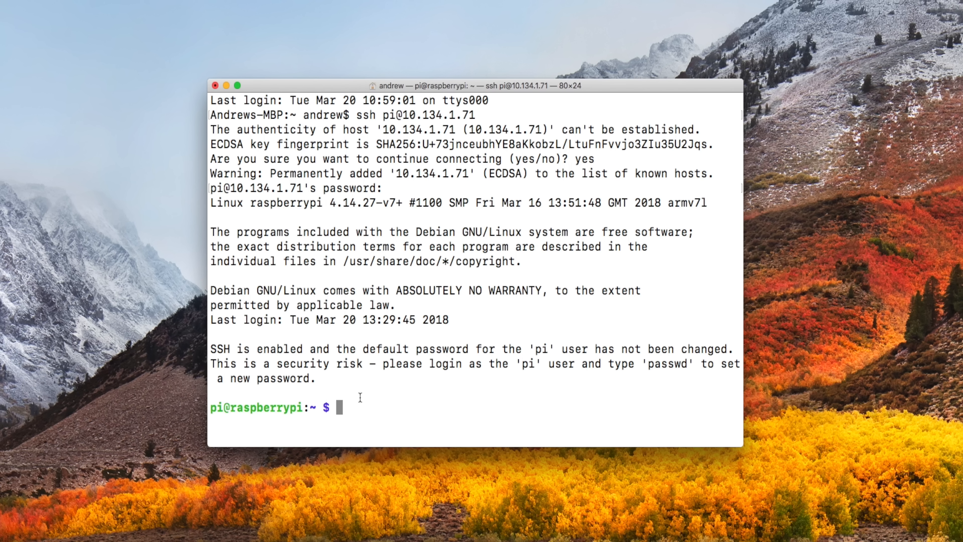
mouse_move(380, 405)
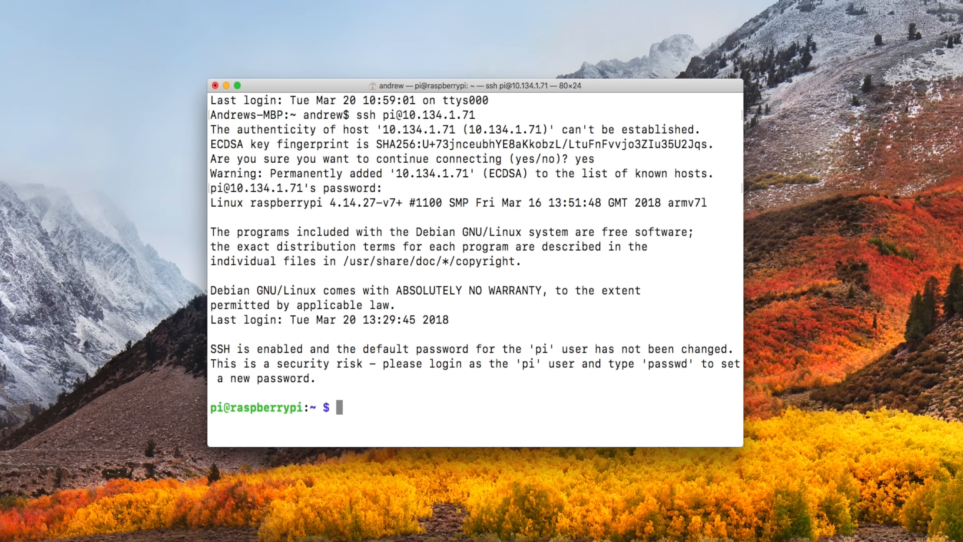
text(./)
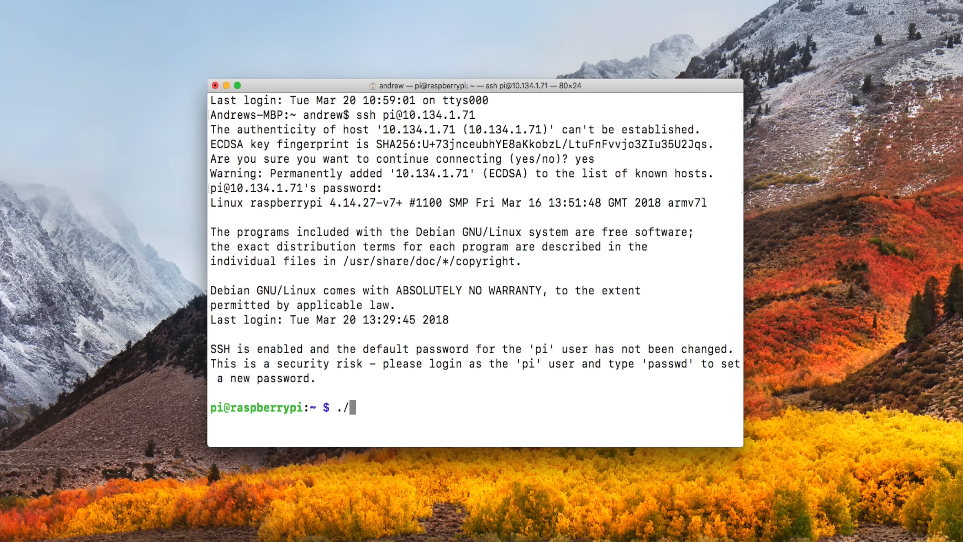
Run ./get-started.sh at the Pi prompt to start the camera setup script
text(get-s)
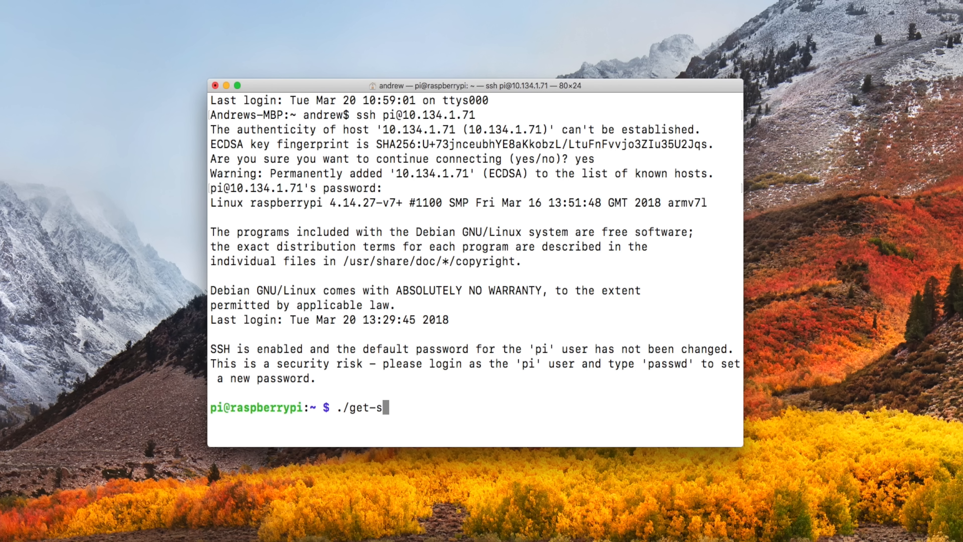
text(tarted.sh)
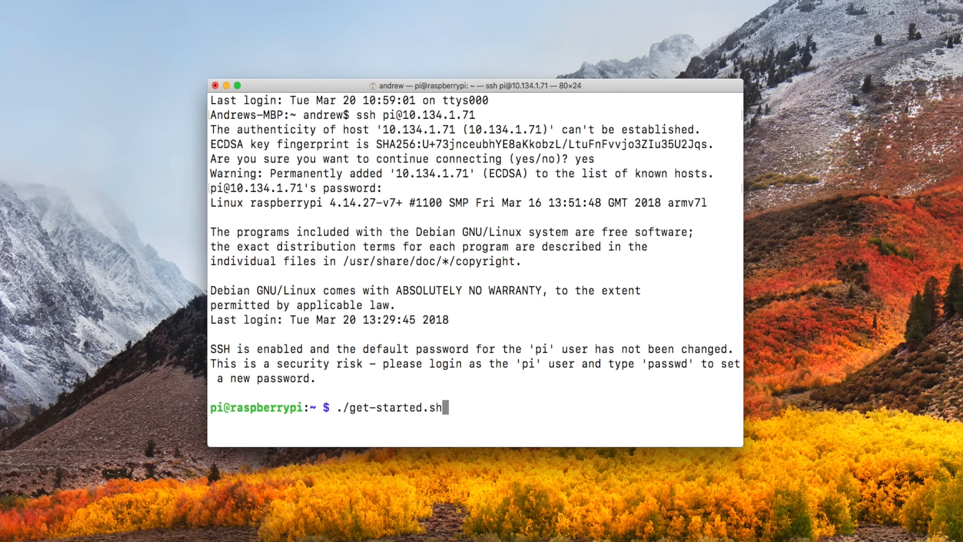
key(Return)
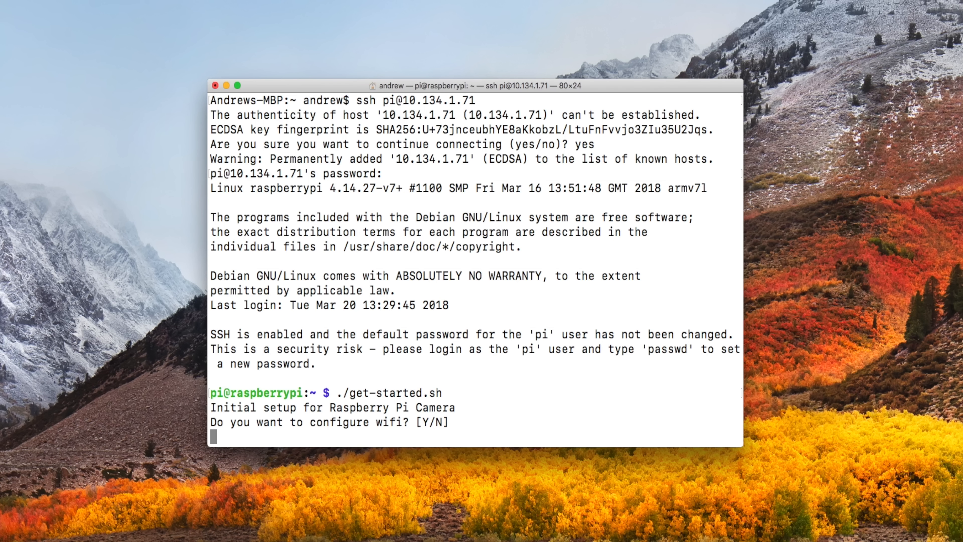
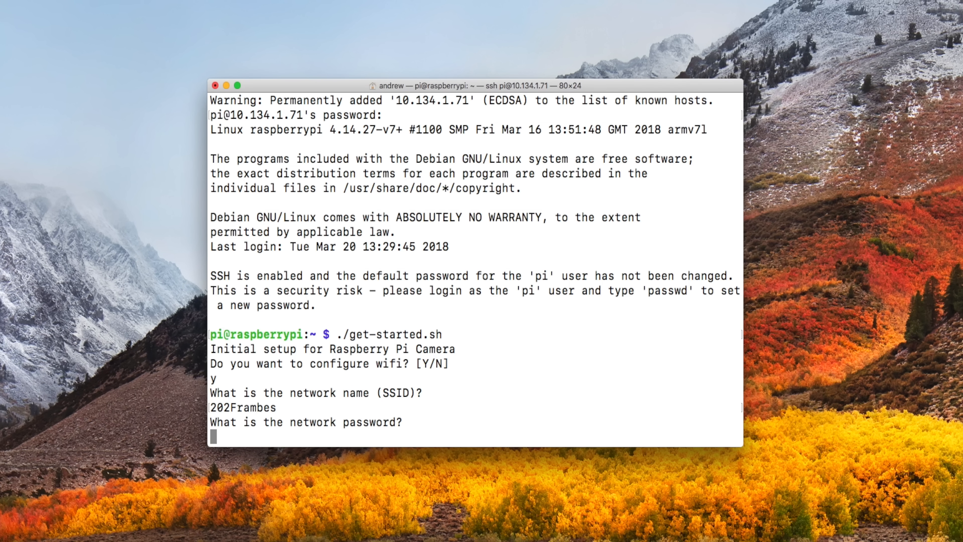
Answer y to wifi setup and enter the 202Frambes SSID and its password
key(Return)
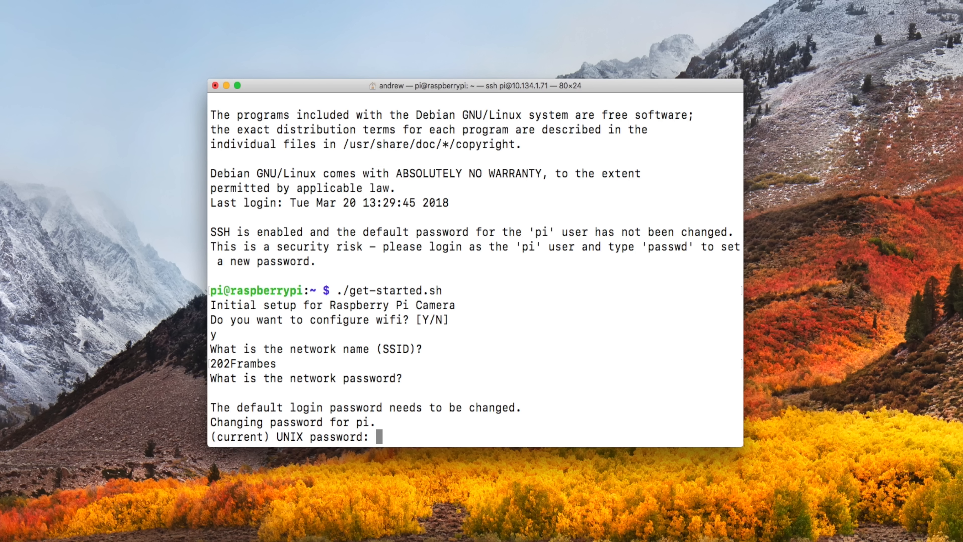
key(Return)
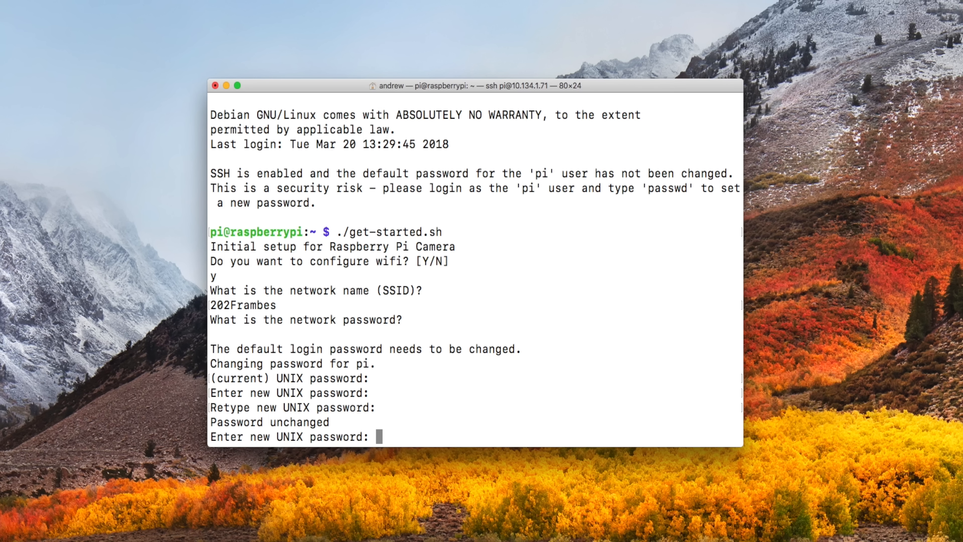
key(Return)
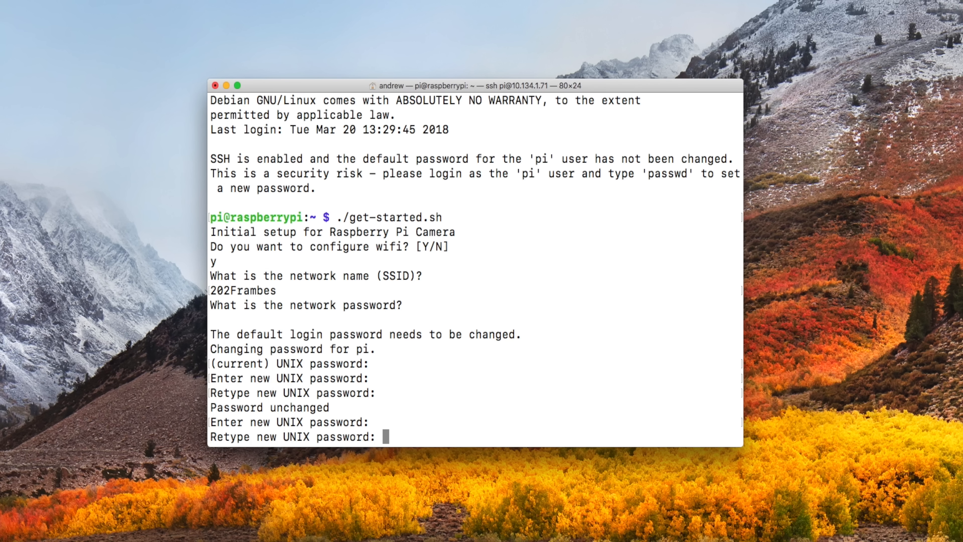
key(Return)
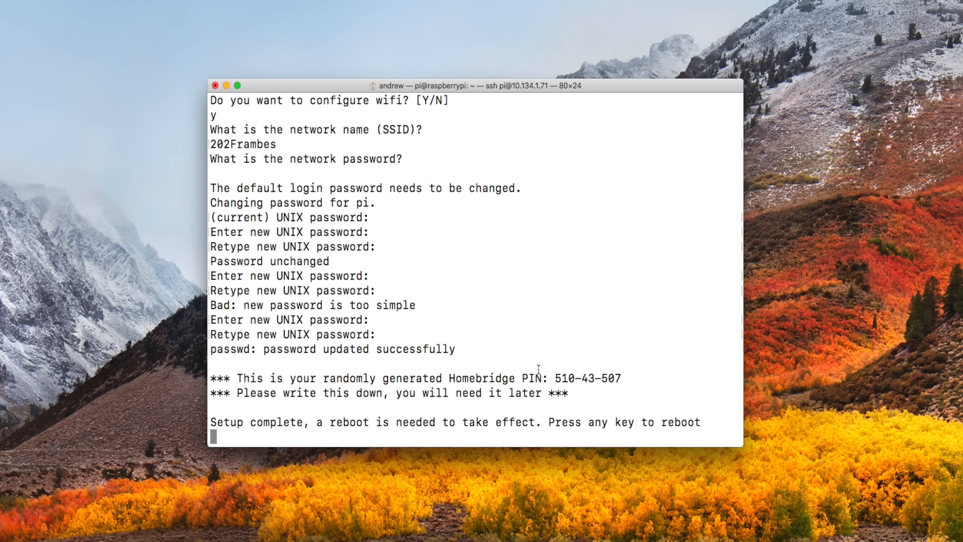
mouse_move(627, 364)
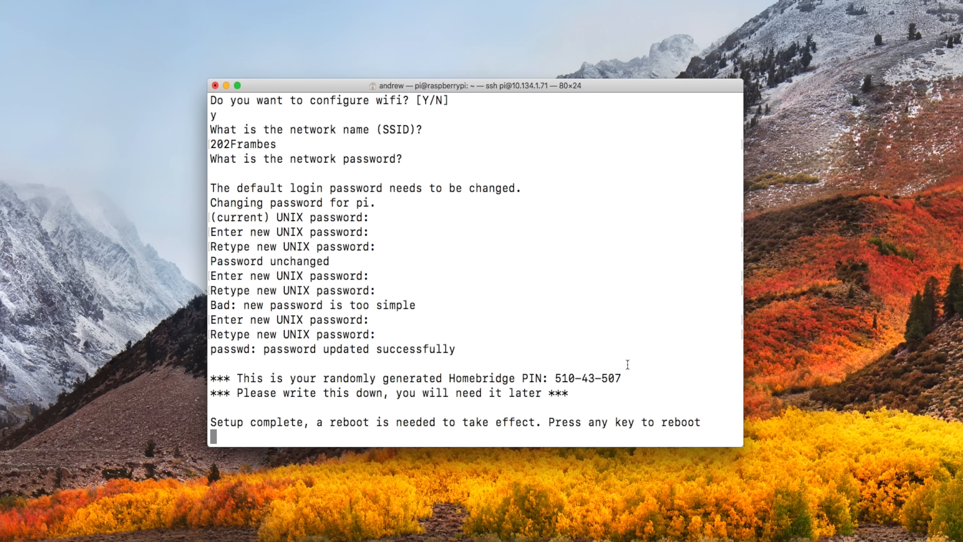
mouse_move(552, 360)
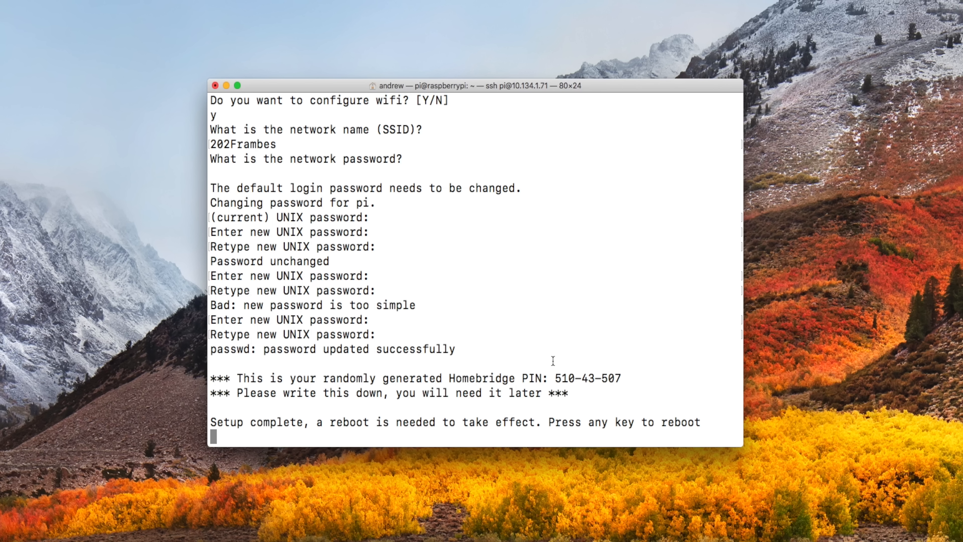
mouse_move(579, 398)
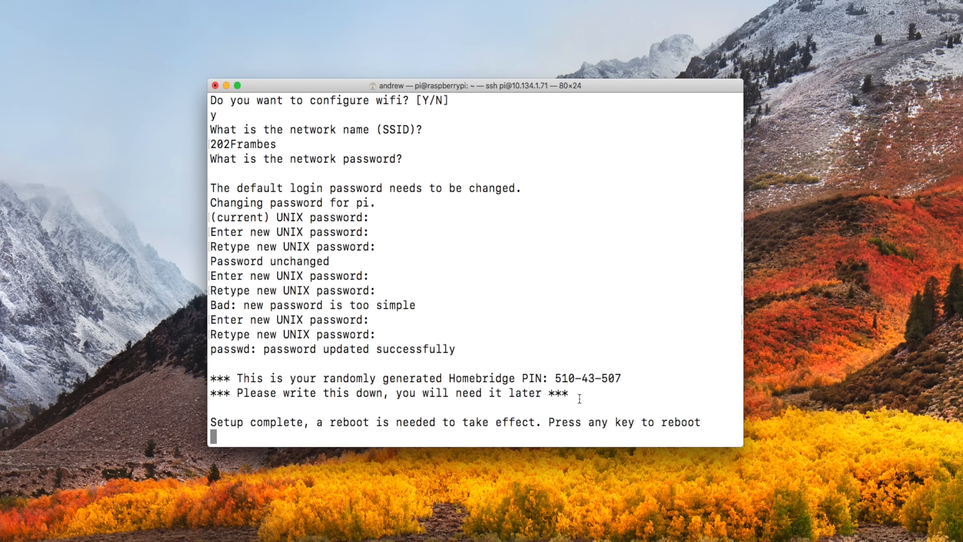
mouse_move(392, 440)
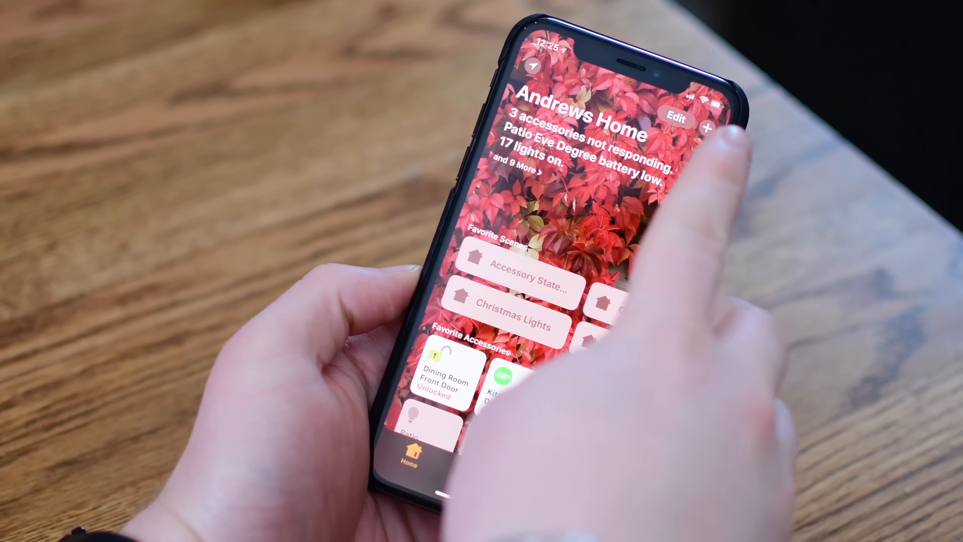
Add a new accessory in Home using the Homebridge PIN to reach its naming screen
click(713, 128)
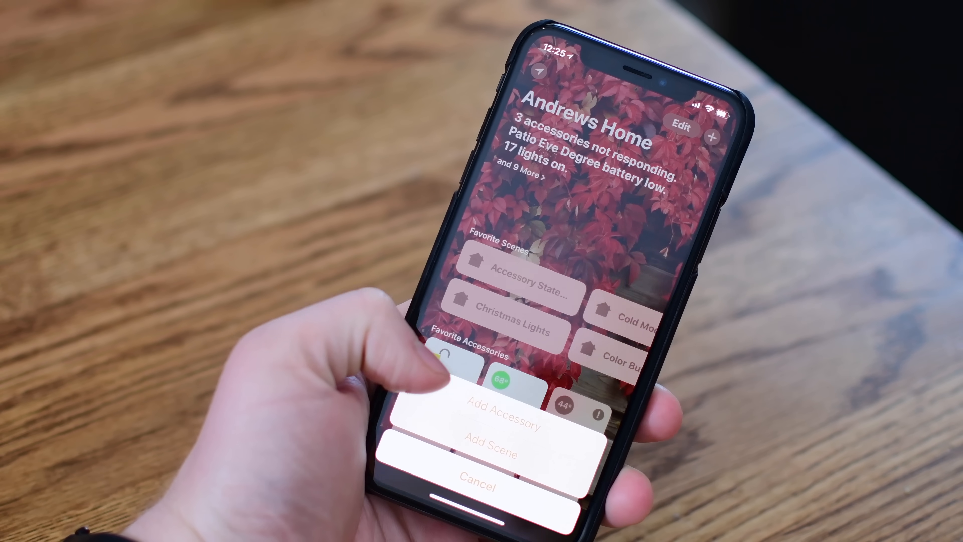
click(483, 481)
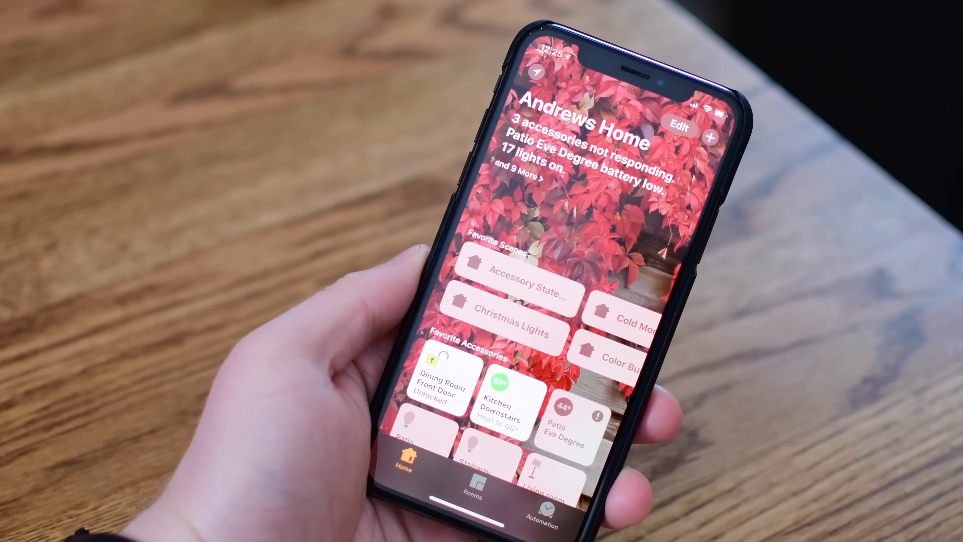
click(709, 137)
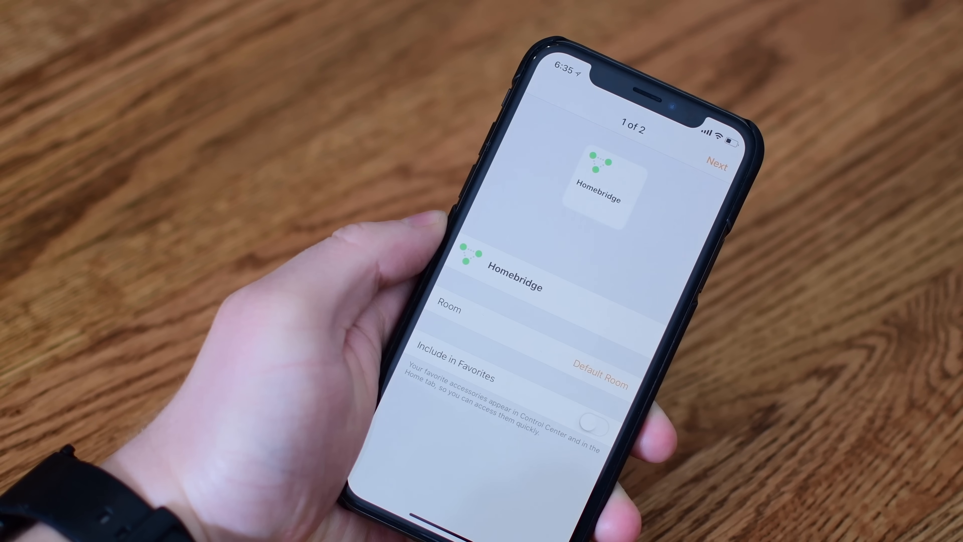
Keep the name Homebridge, continue through setup pages and return to the Andrews Home overview
click(514, 282)
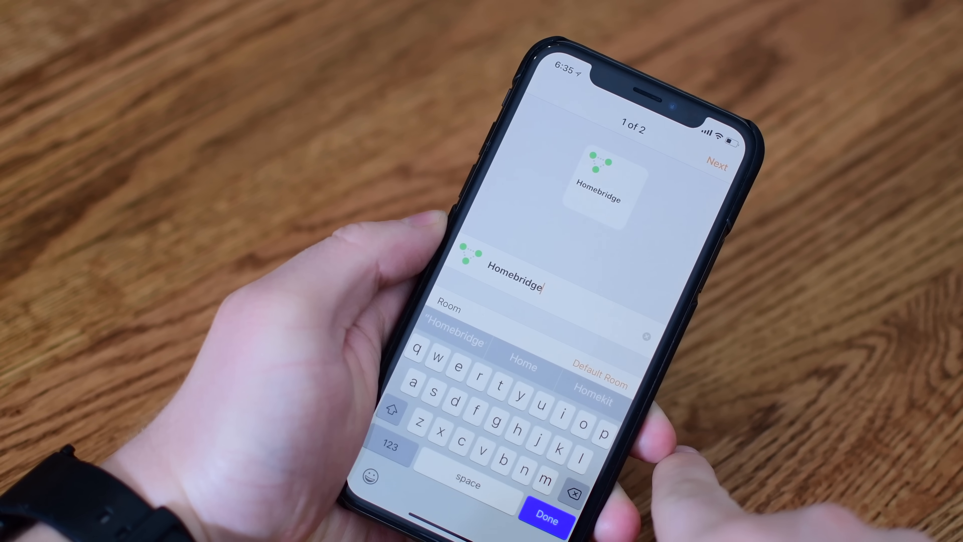
click(546, 514)
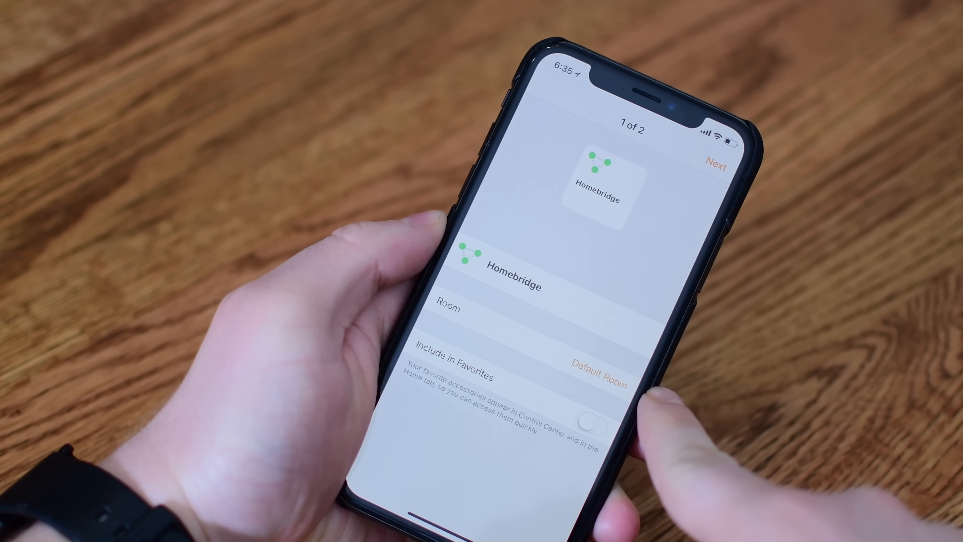
click(716, 163)
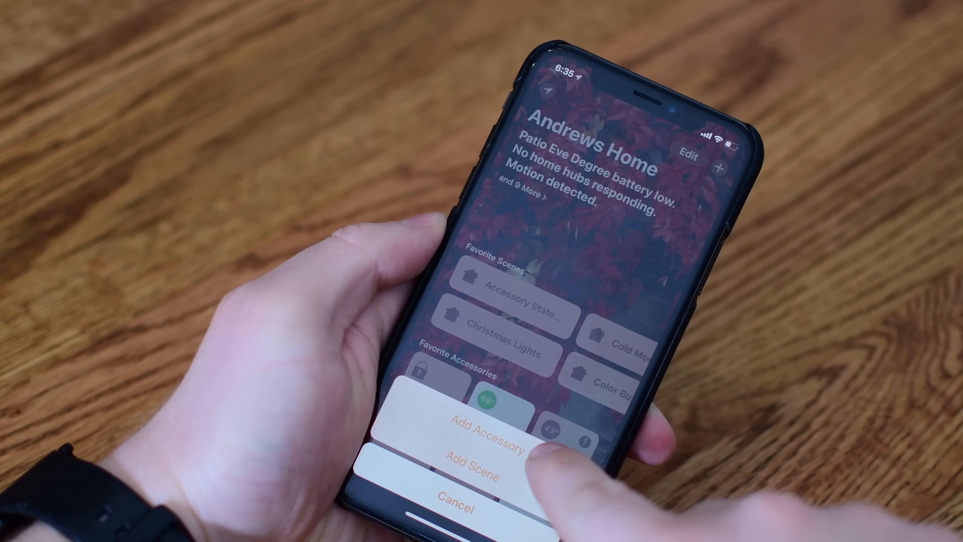
click(487, 428)
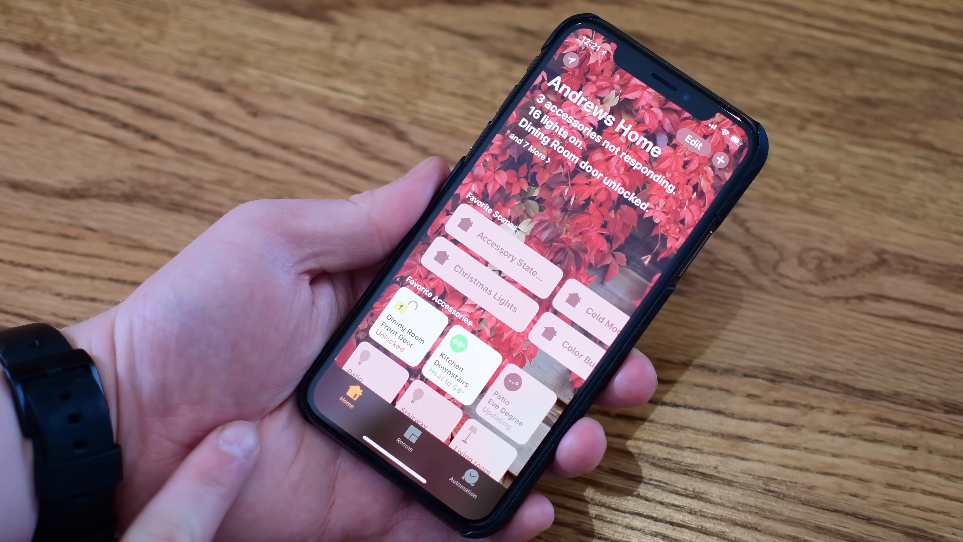
Scroll past Favorite Cameras and switch to the Rooms tab to reach the Patio room with Pi Camera
scroll(up, 3)
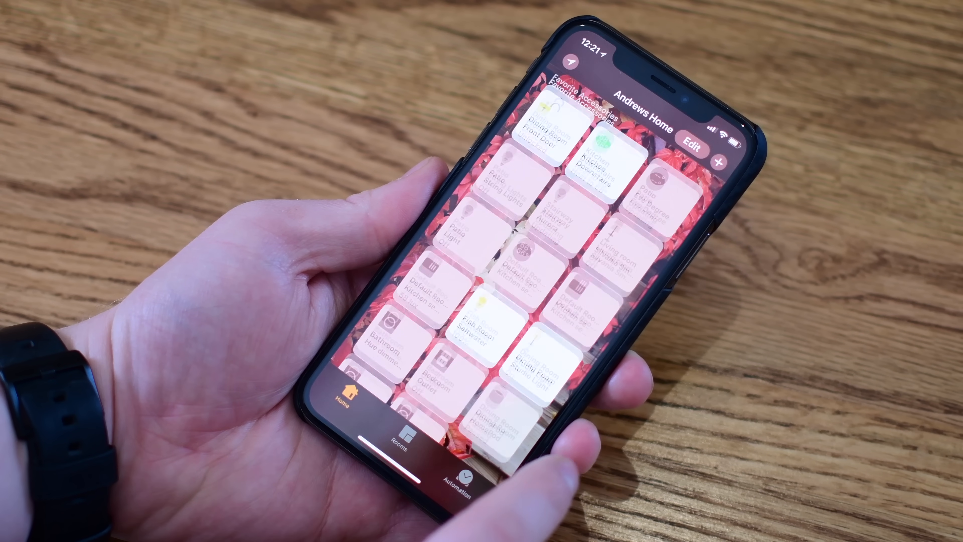
scroll(down, 3)
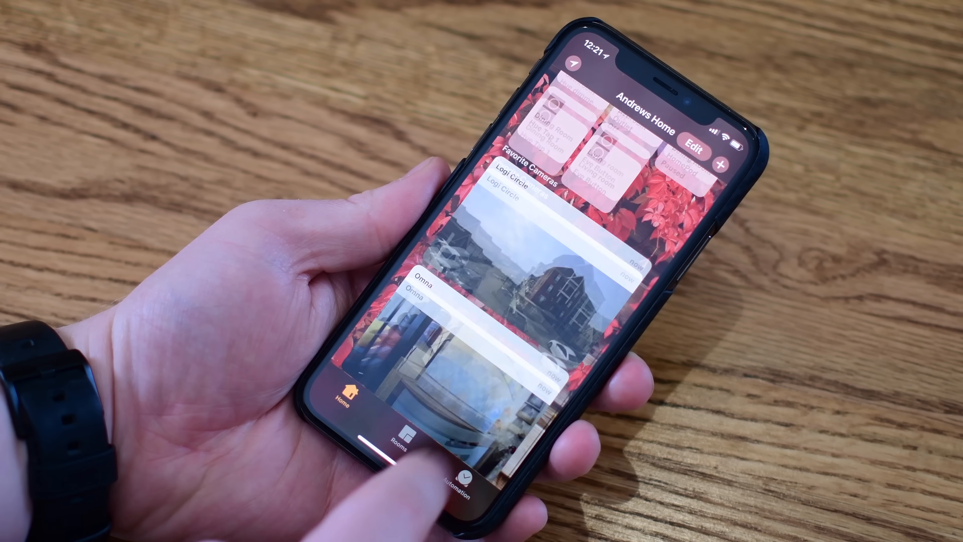
click(397, 438)
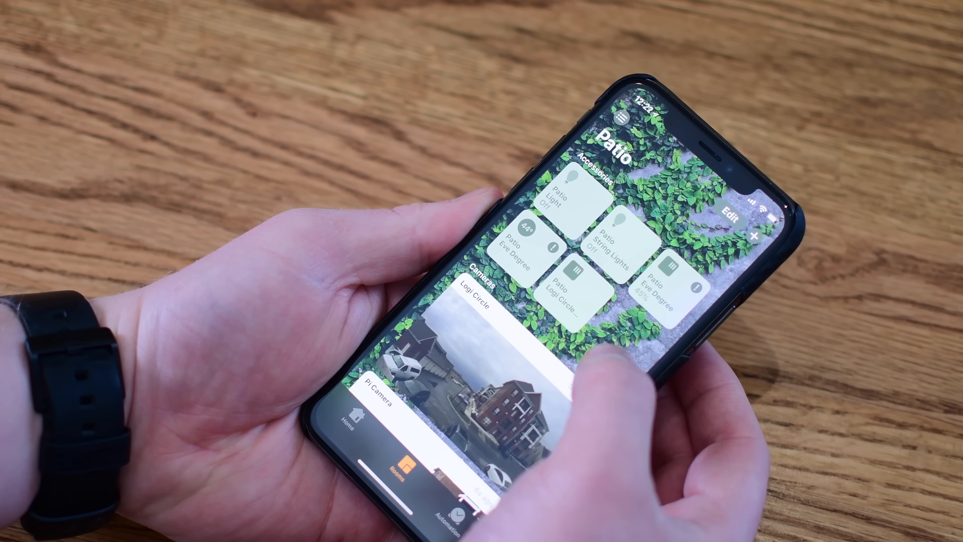
Scroll the Patio room's Cameras section down to the Pi Camera tile's live feed
scroll(down, 3)
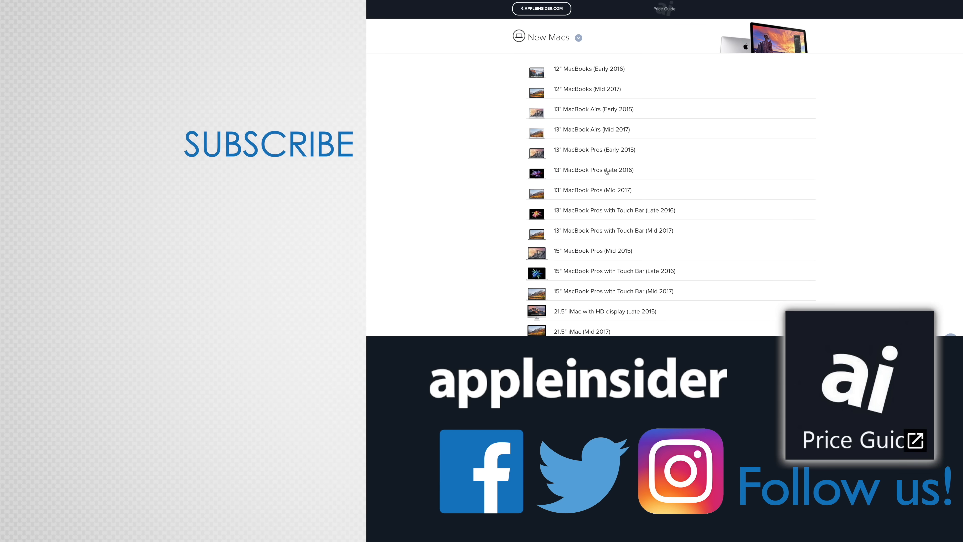
click(618, 271)
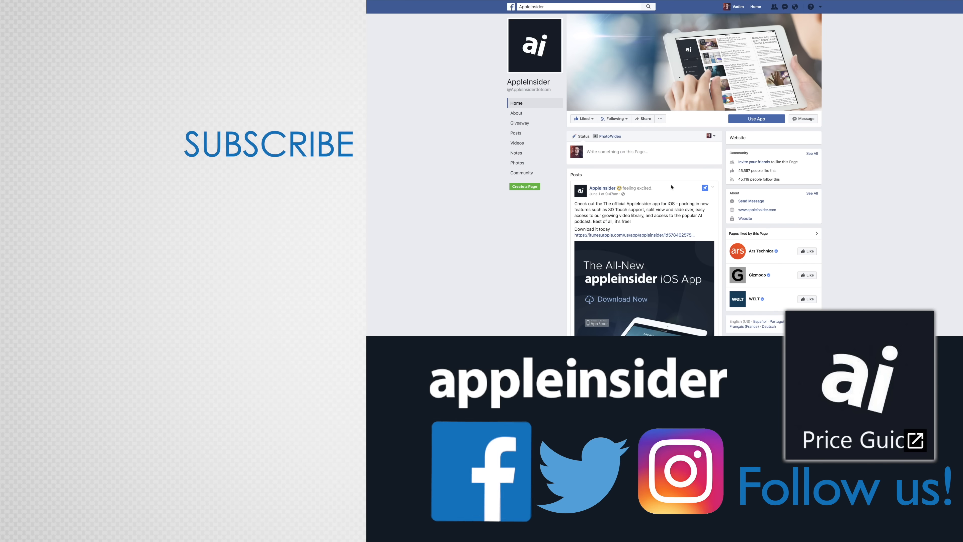
click(678, 472)
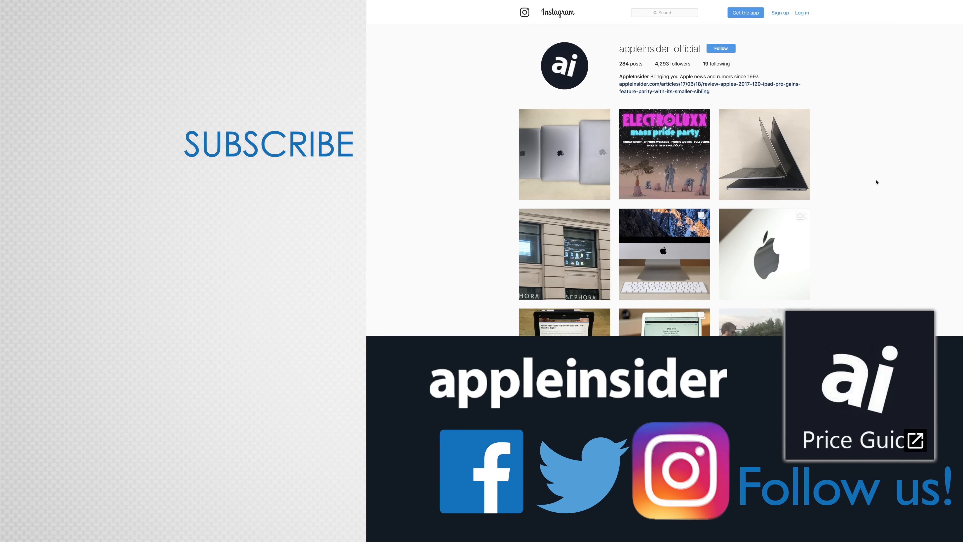